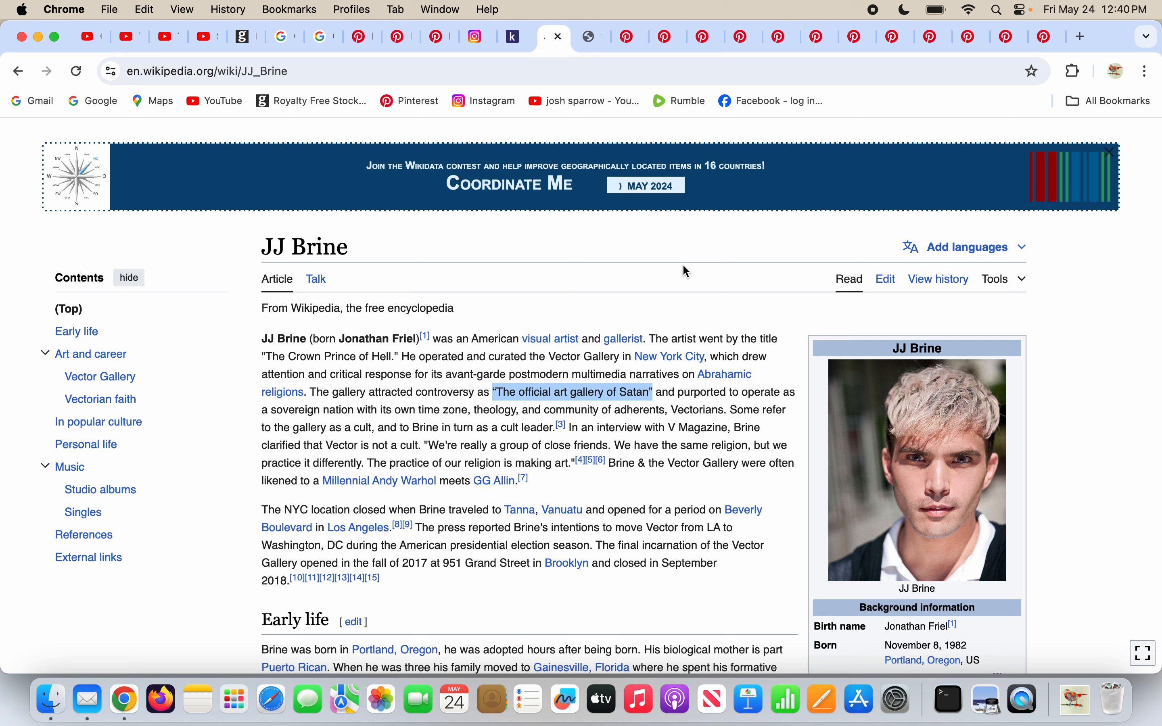
mouse_move(635, 286)
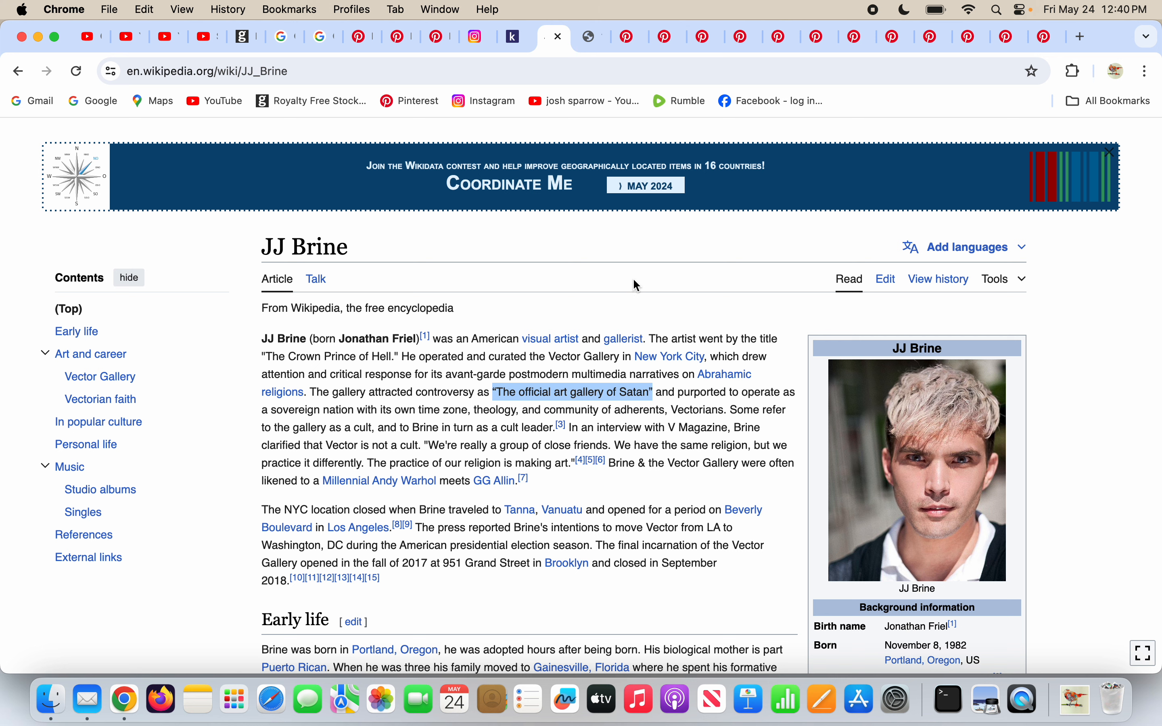
mouse_move(462, 395)
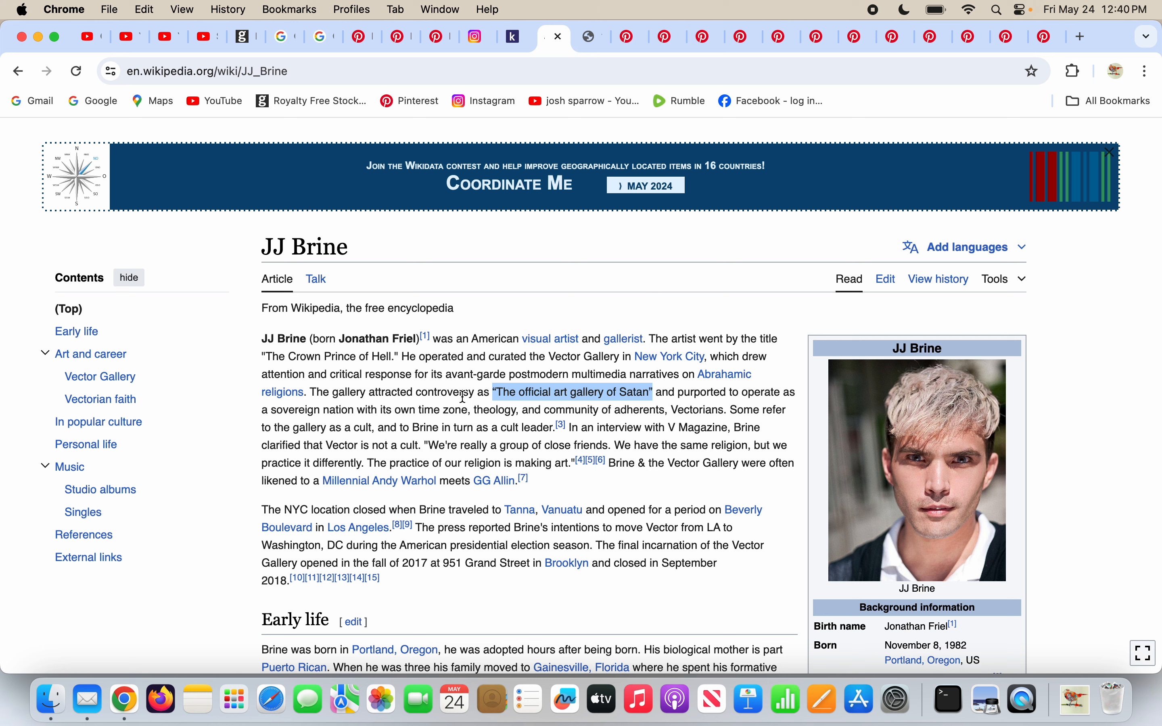
mouse_move(615, 392)
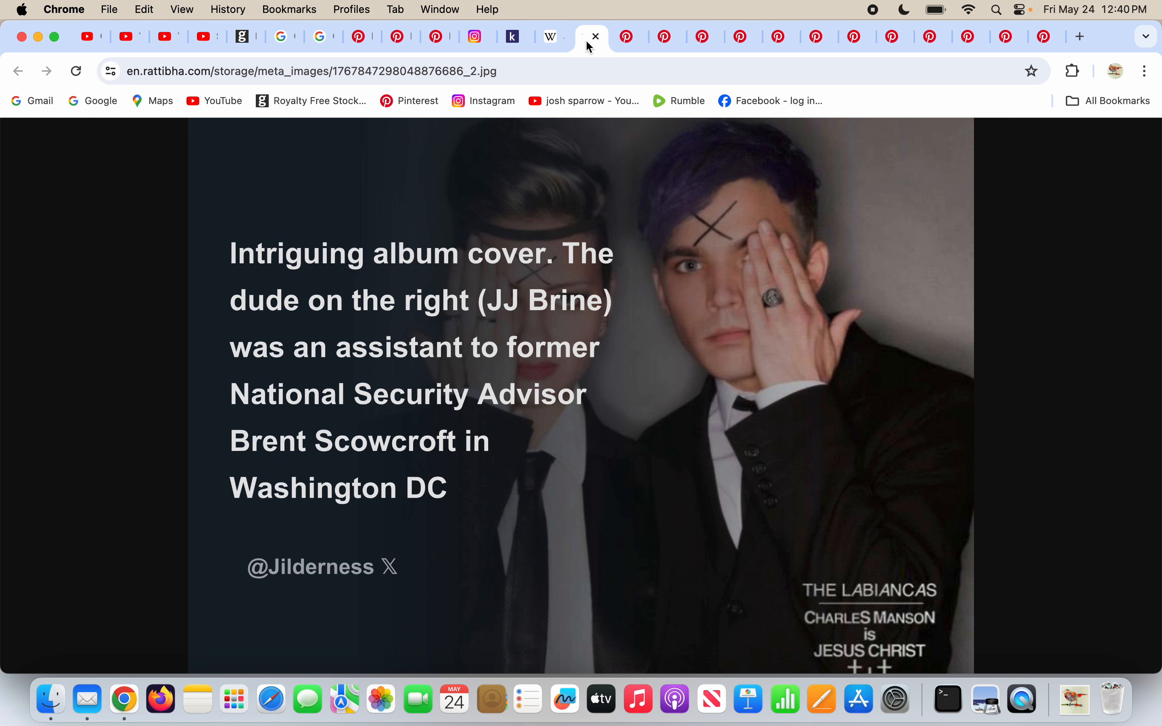
mouse_move(858, 630)
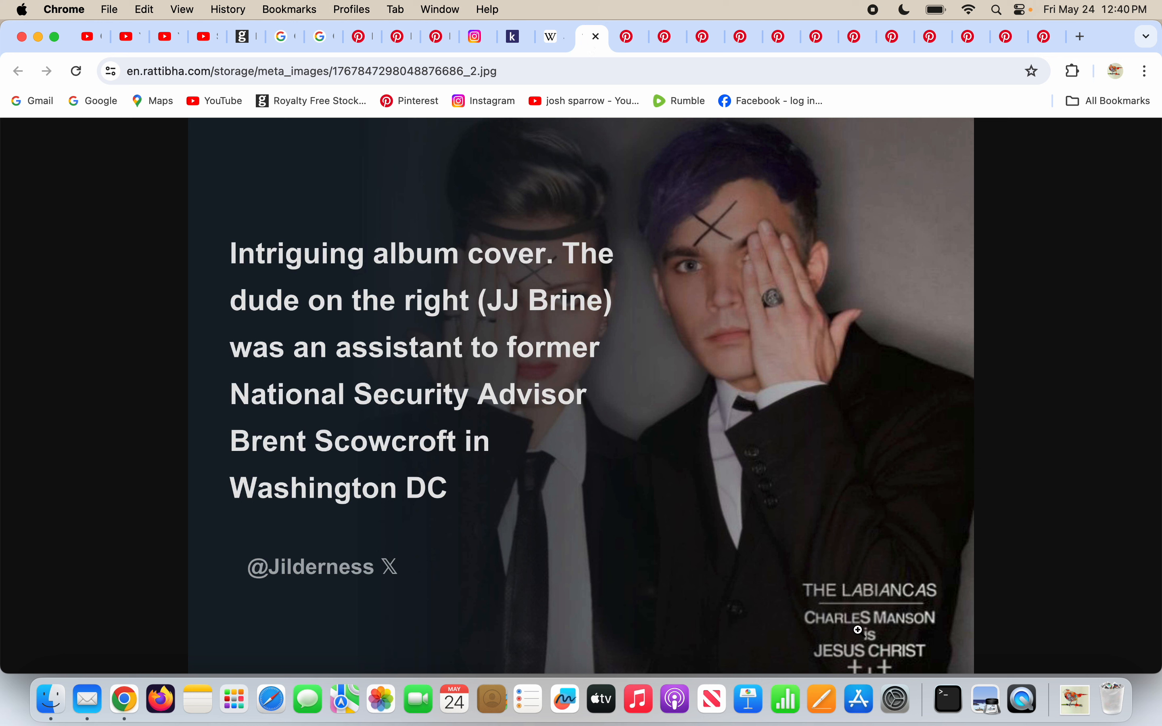
mouse_move(844, 241)
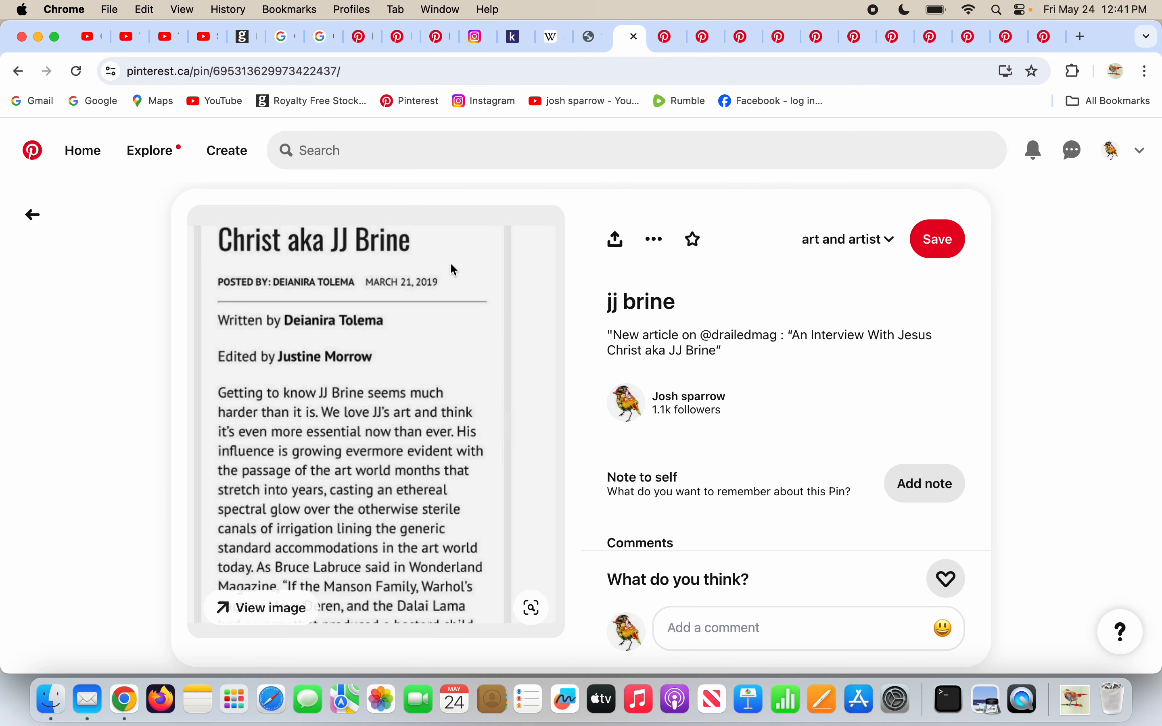
mouse_move(251, 254)
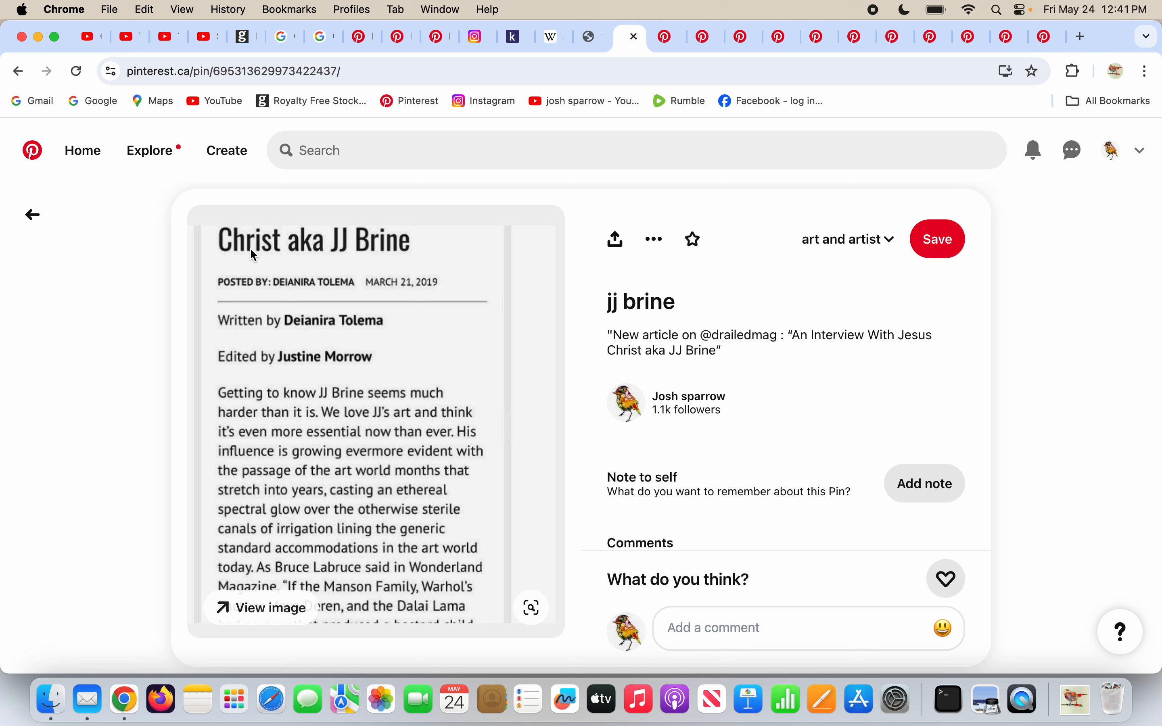
mouse_move(466, 269)
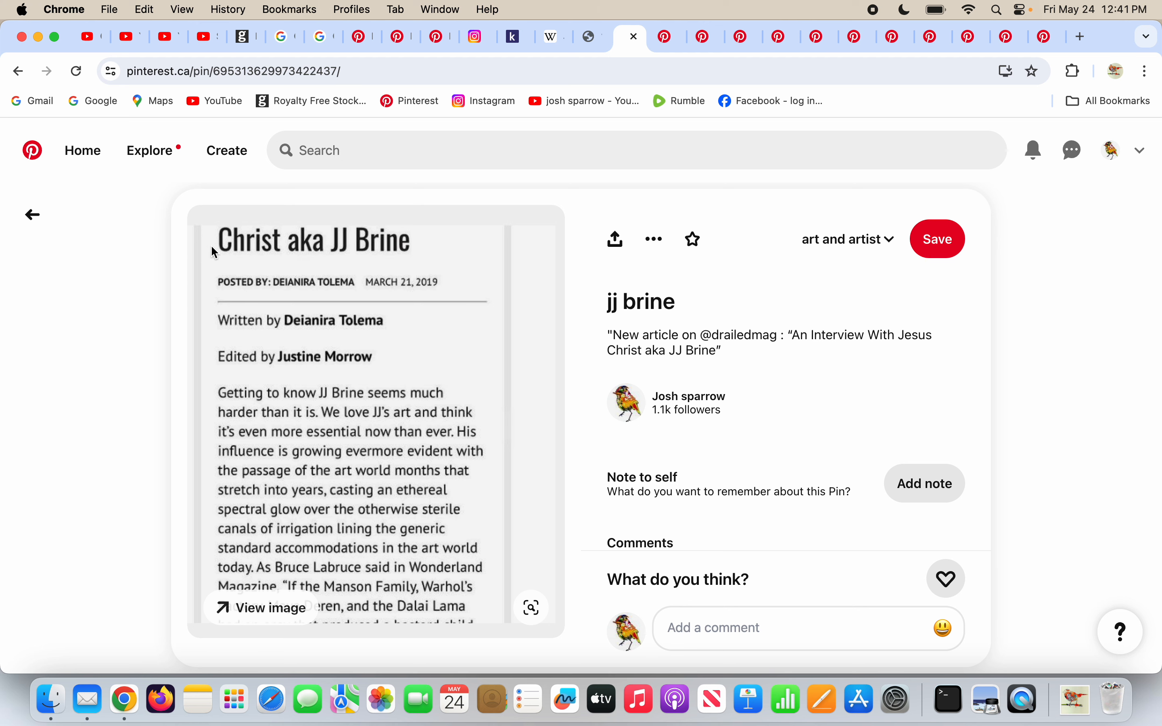
Step: Close the interview-article and slam-dunk pin tabs to reach the 'eye of horus / vow of silence' pin
left_click(666, 37)
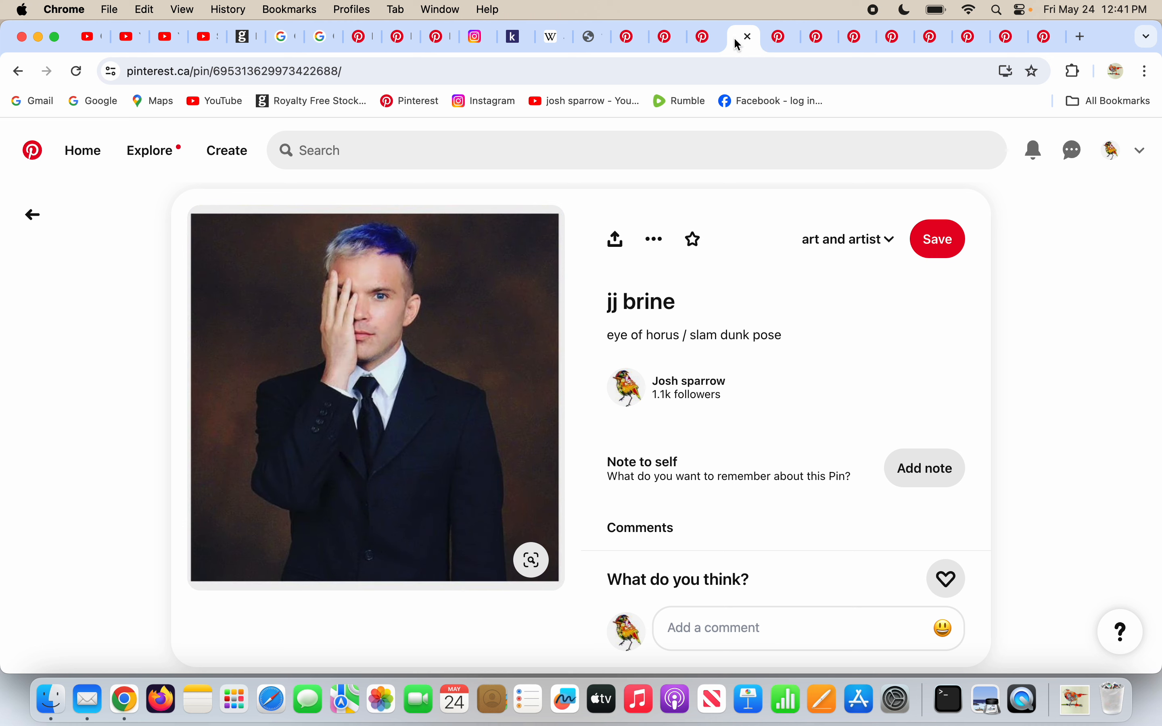
left_click(780, 36)
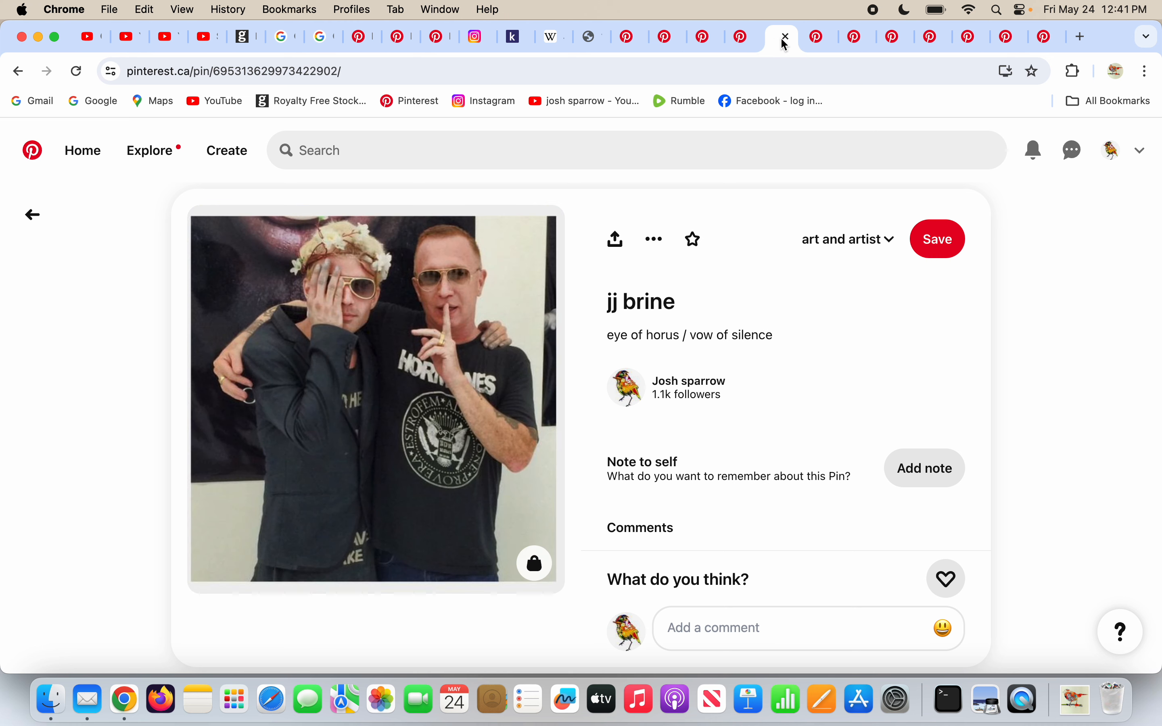
mouse_move(474, 325)
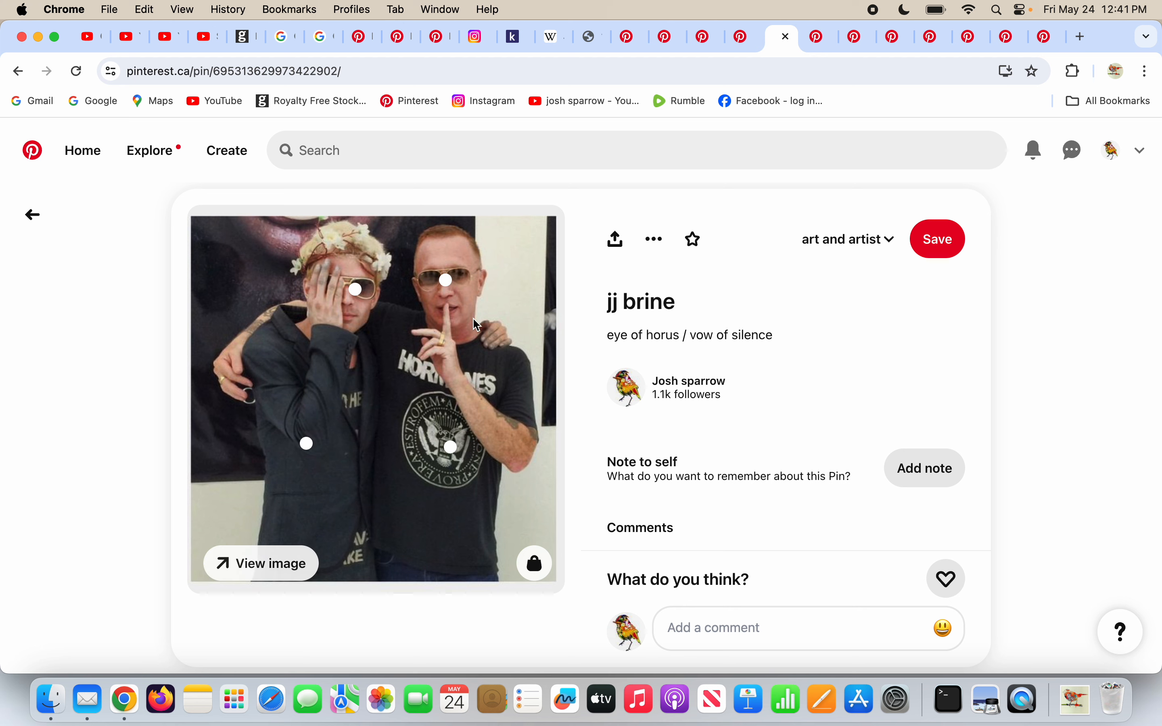
mouse_move(461, 301)
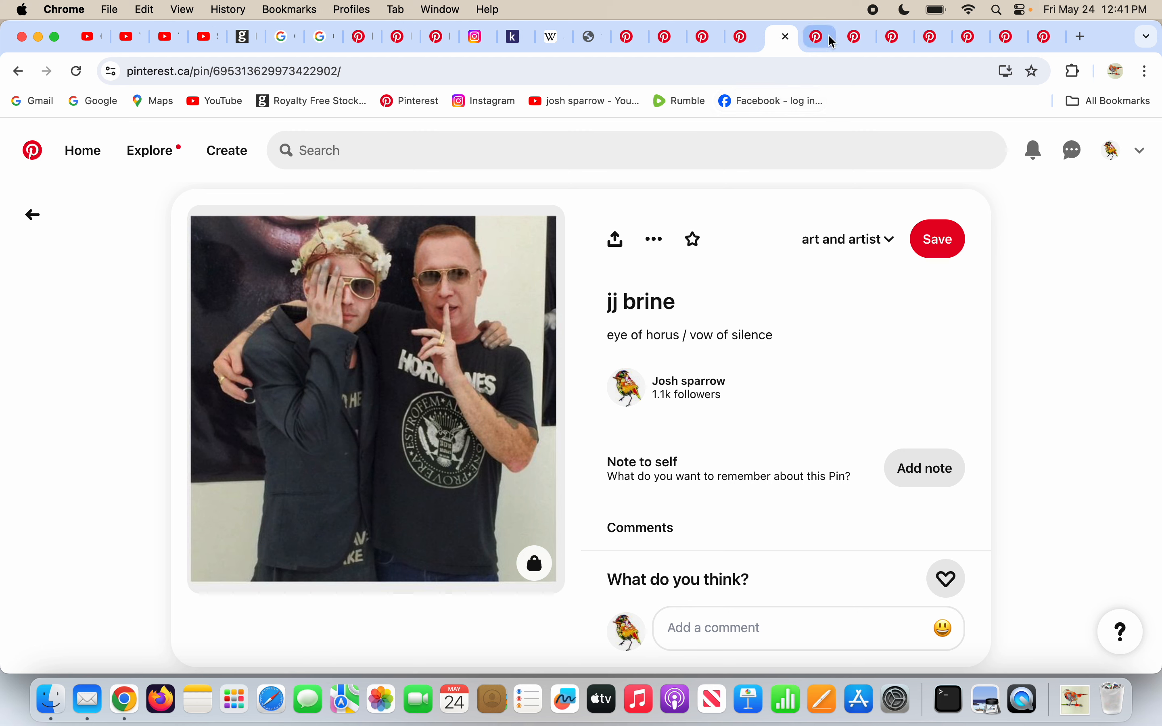
left_click(818, 36)
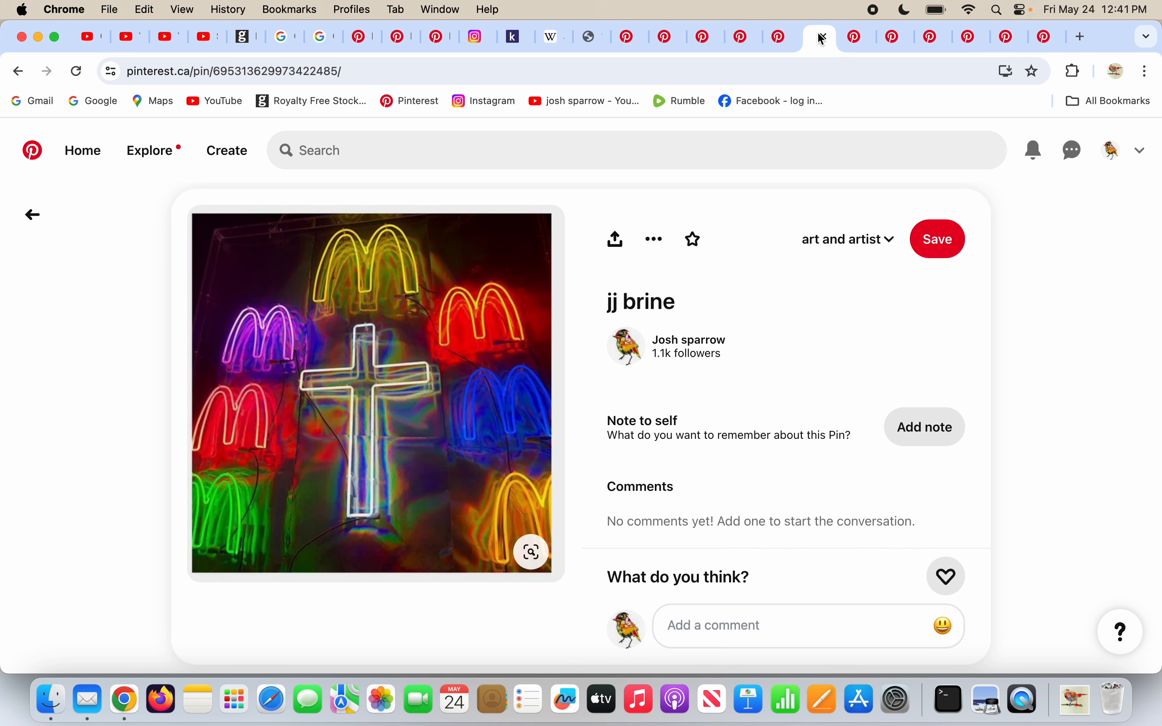
mouse_move(406, 455)
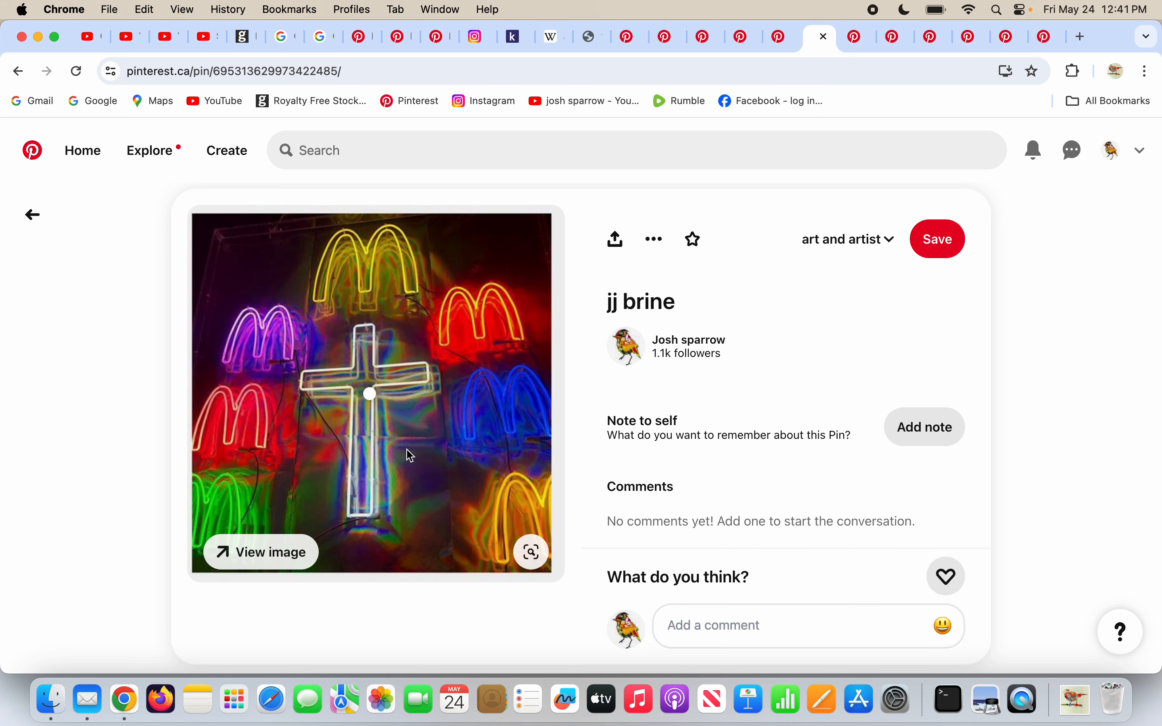
mouse_move(324, 390)
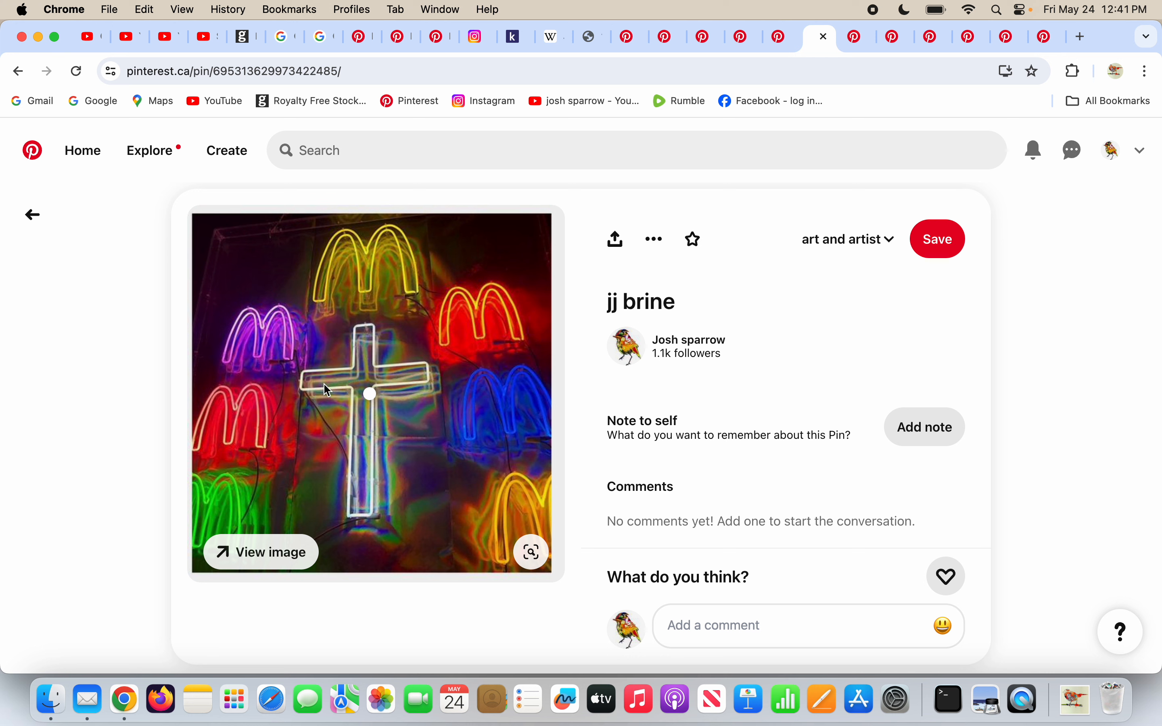
mouse_move(503, 407)
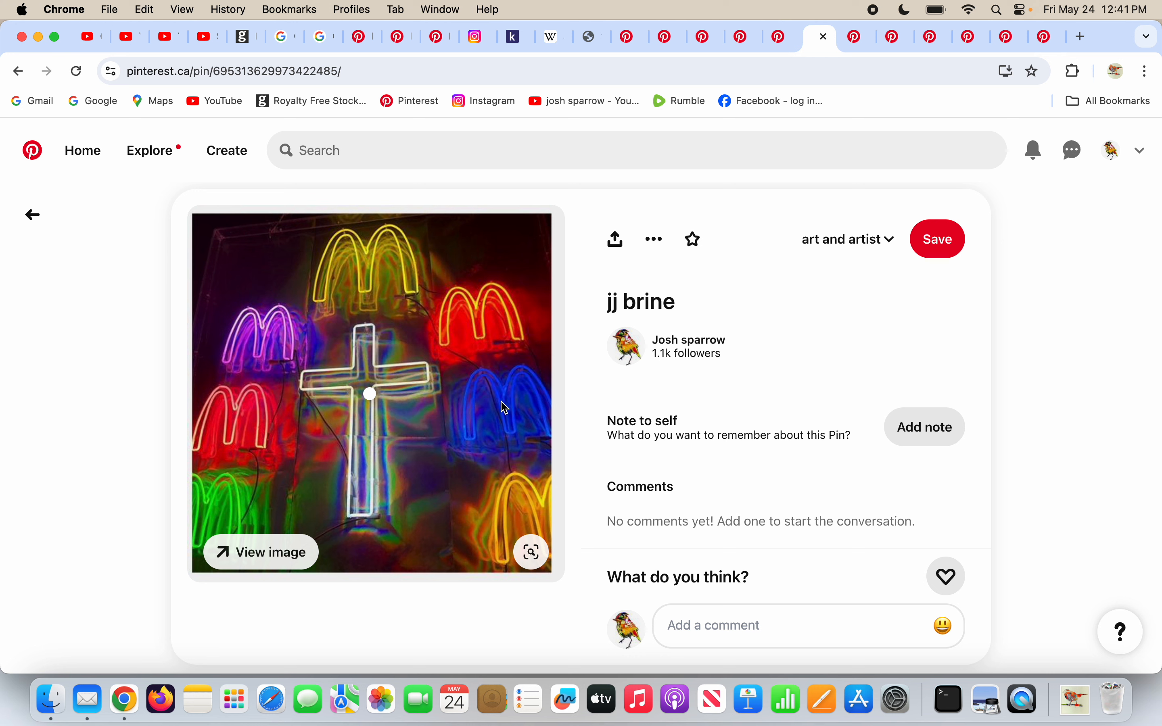
mouse_move(508, 408)
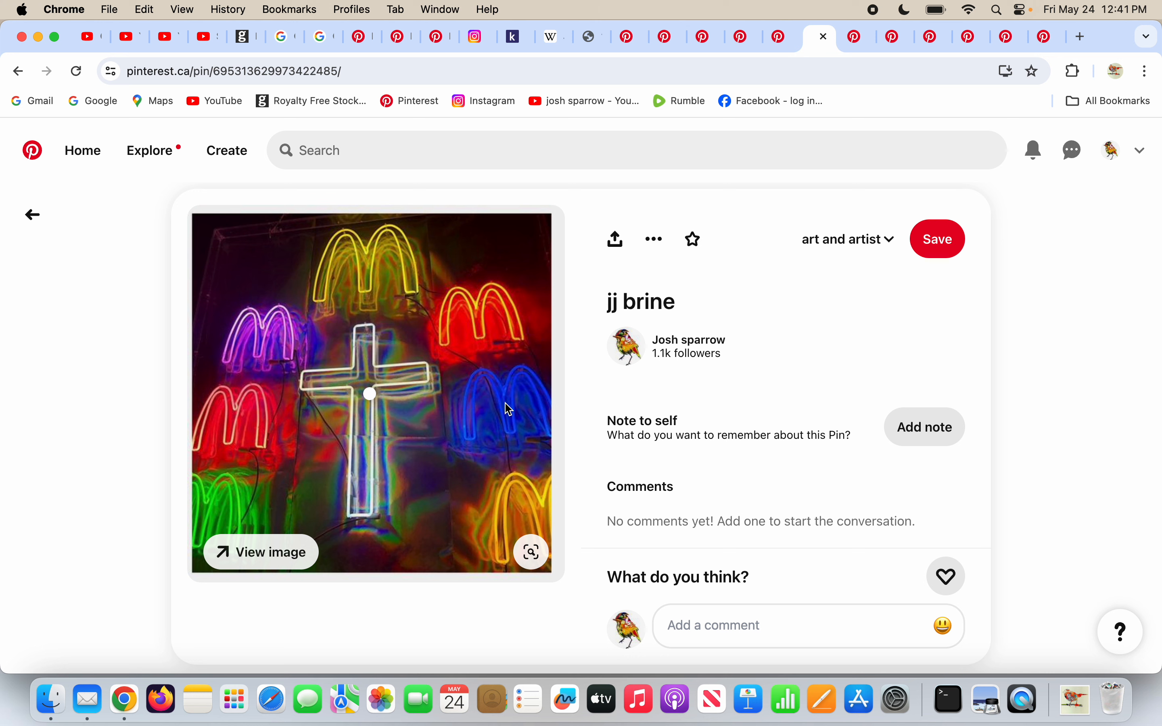
mouse_move(489, 340)
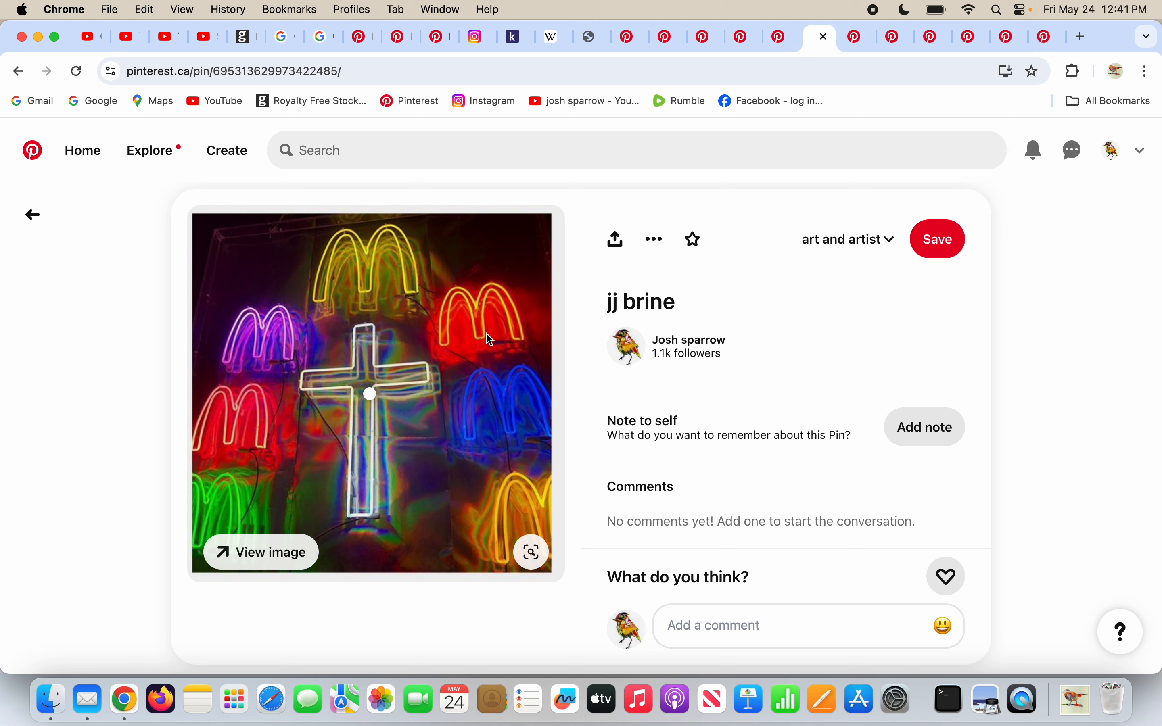
mouse_move(266, 436)
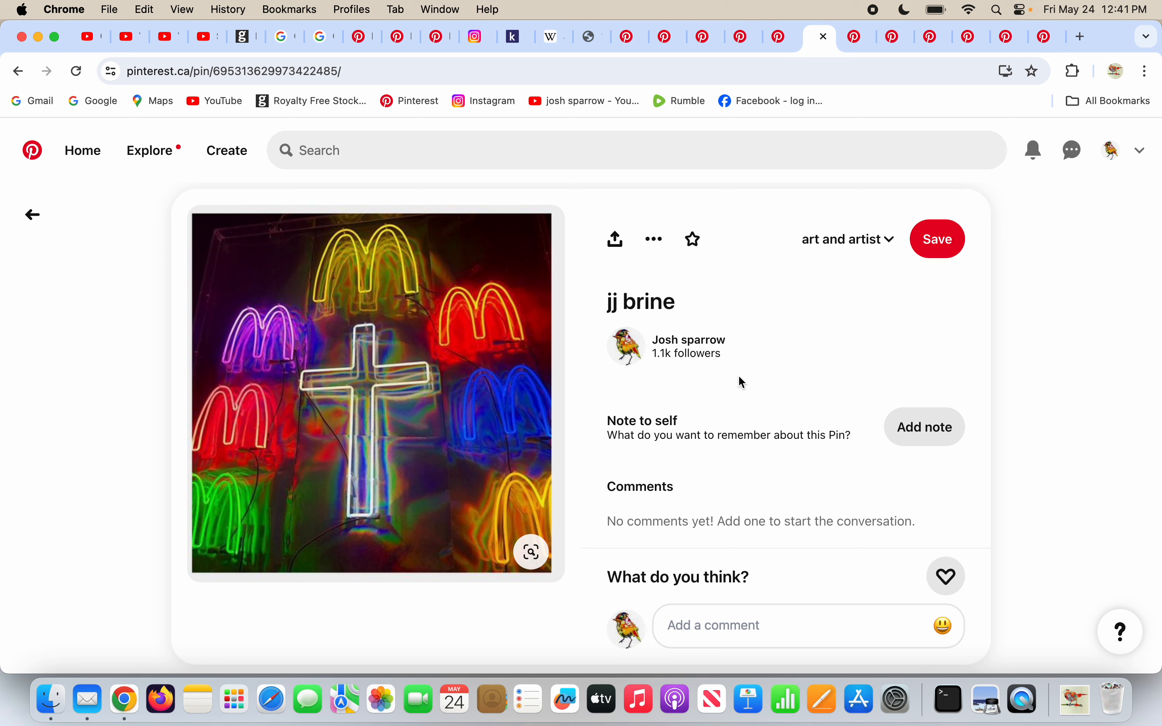
mouse_move(821, 57)
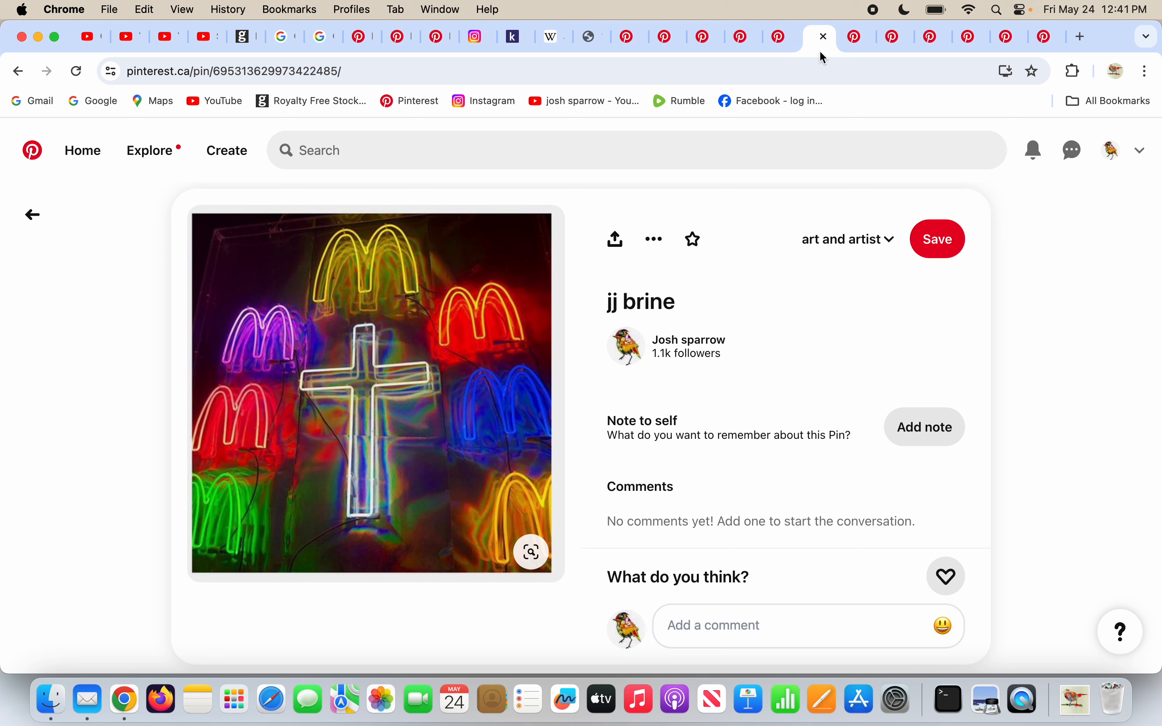
Step: Close the neon cross and birthday cake pin tabs to reach the SATAN poster pin
left_click(854, 36)
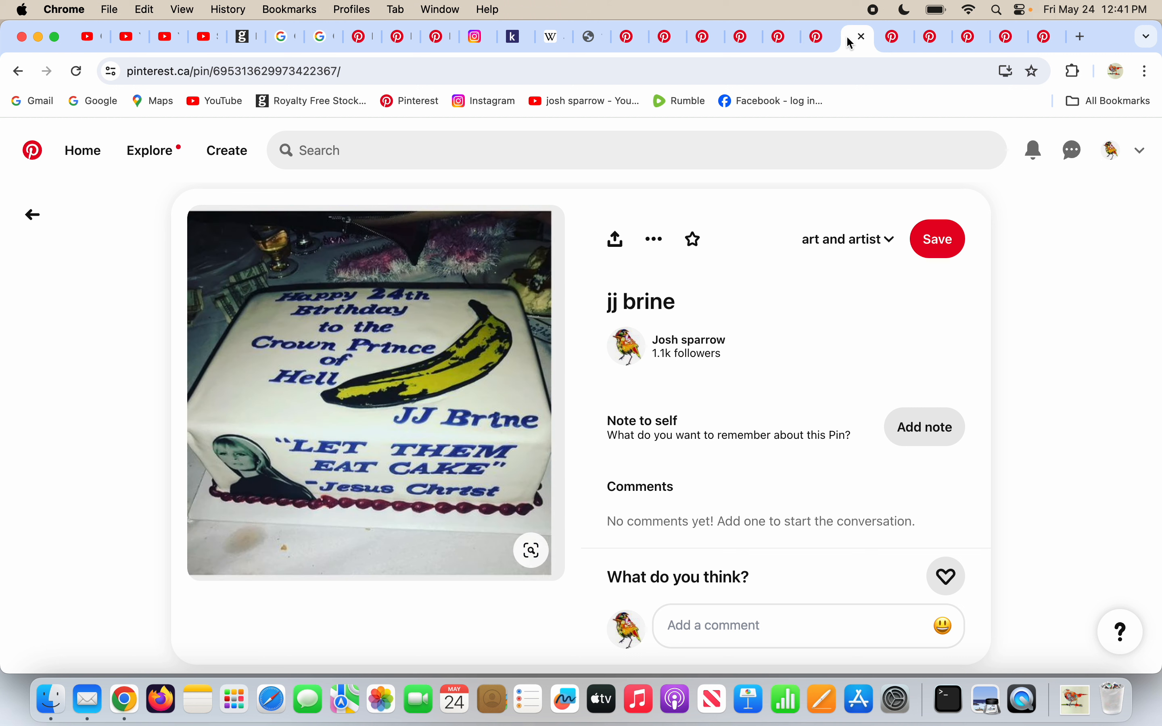
mouse_move(550, 413)
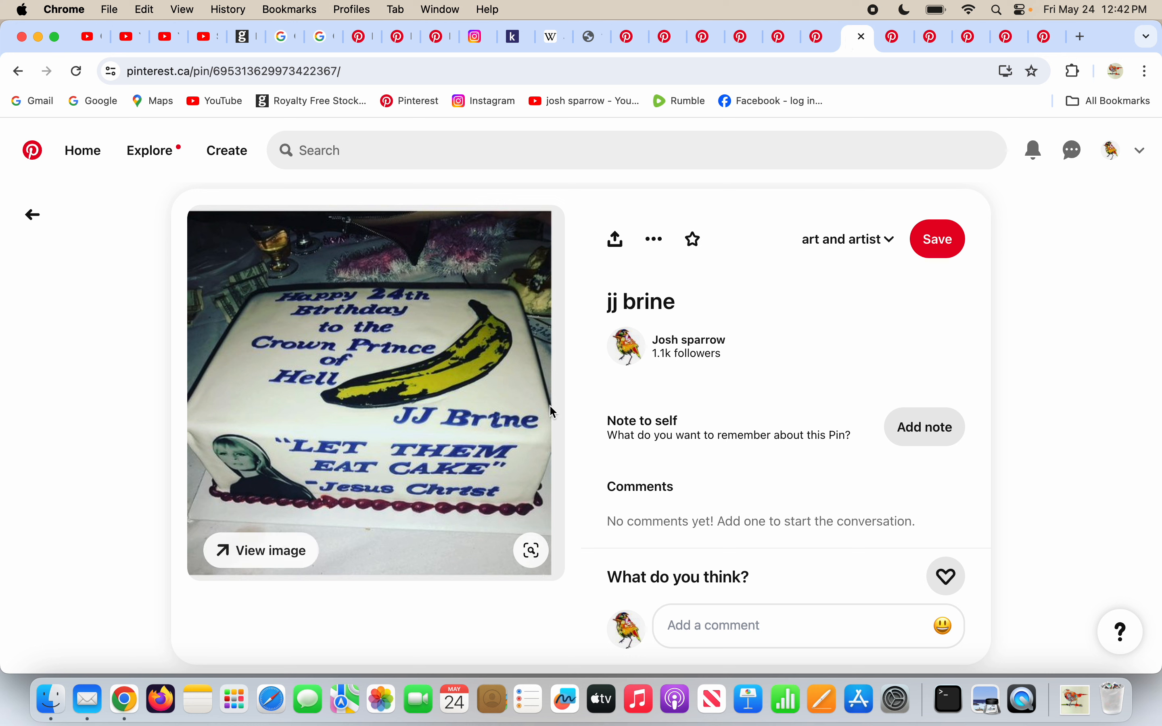
mouse_move(452, 486)
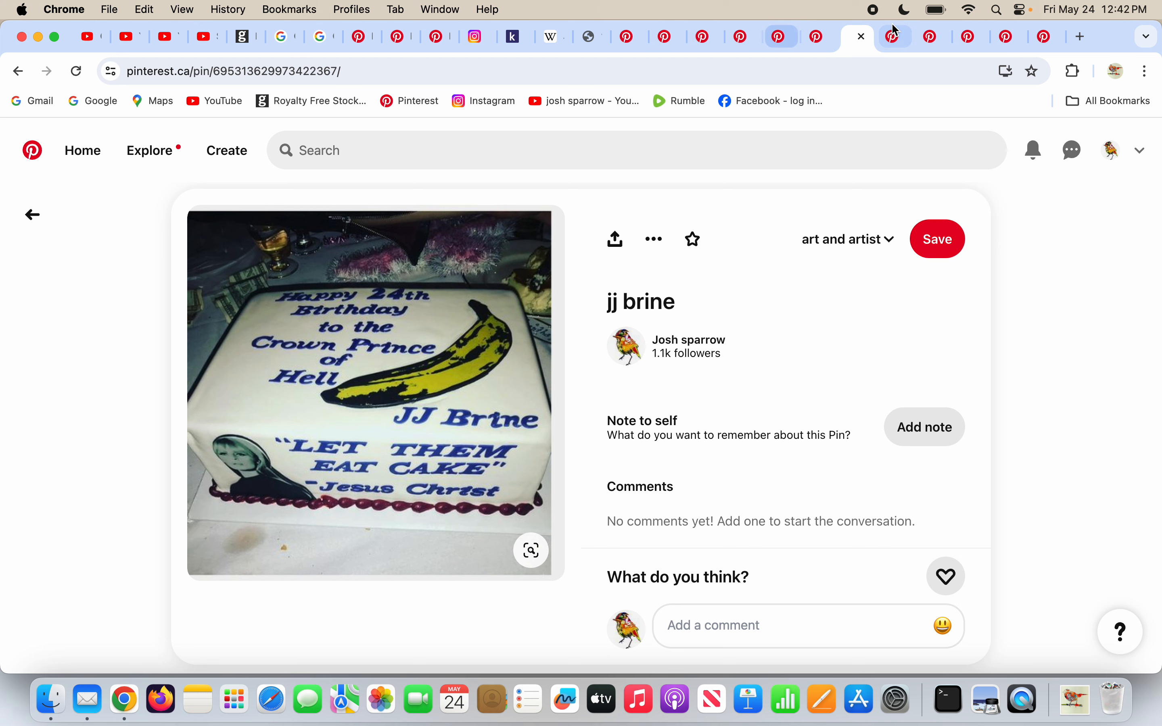
left_click(893, 38)
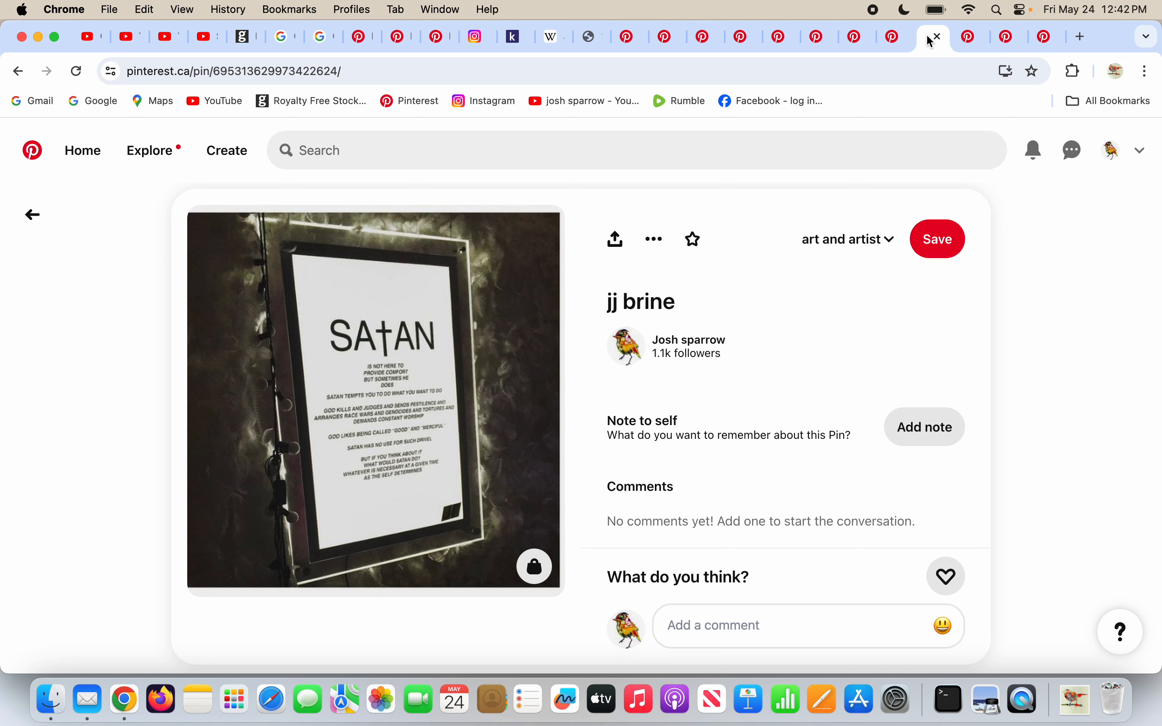
mouse_move(598, 340)
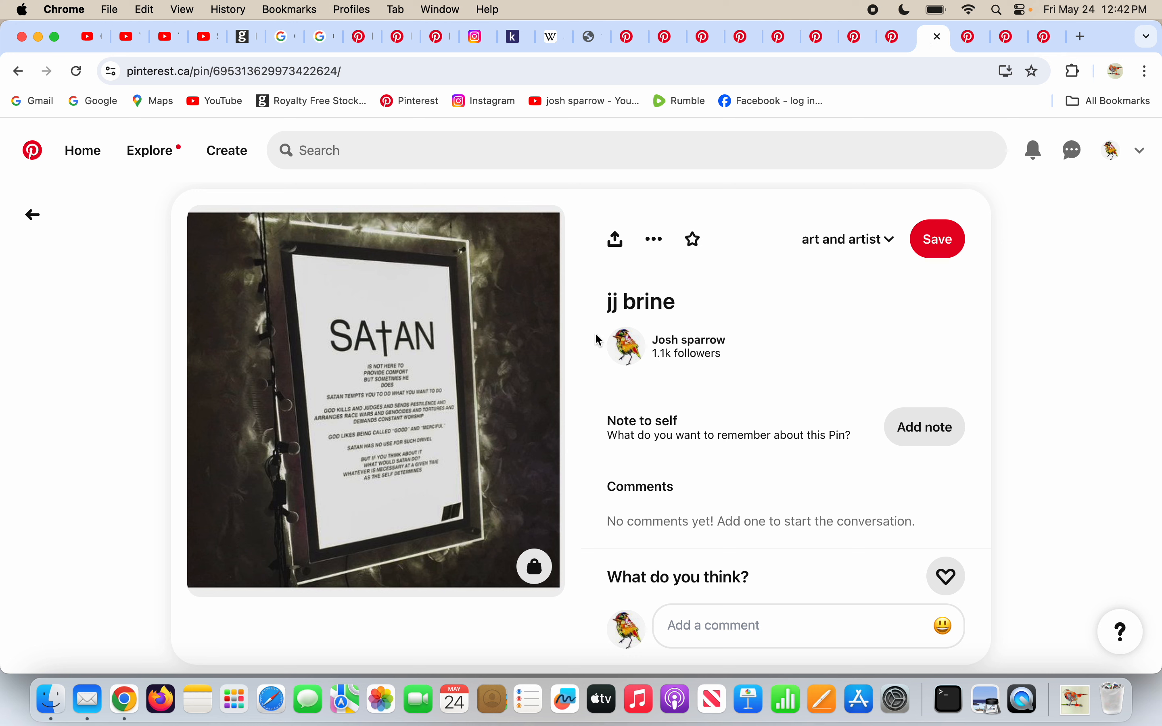
mouse_move(438, 413)
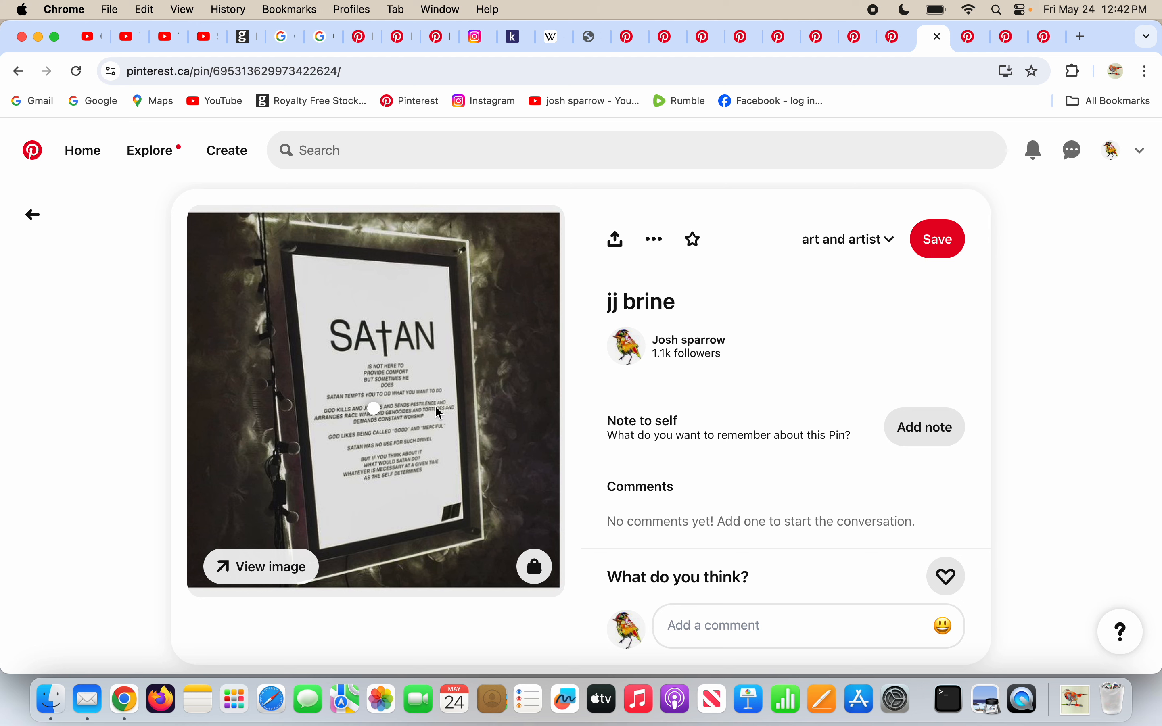
mouse_move(436, 404)
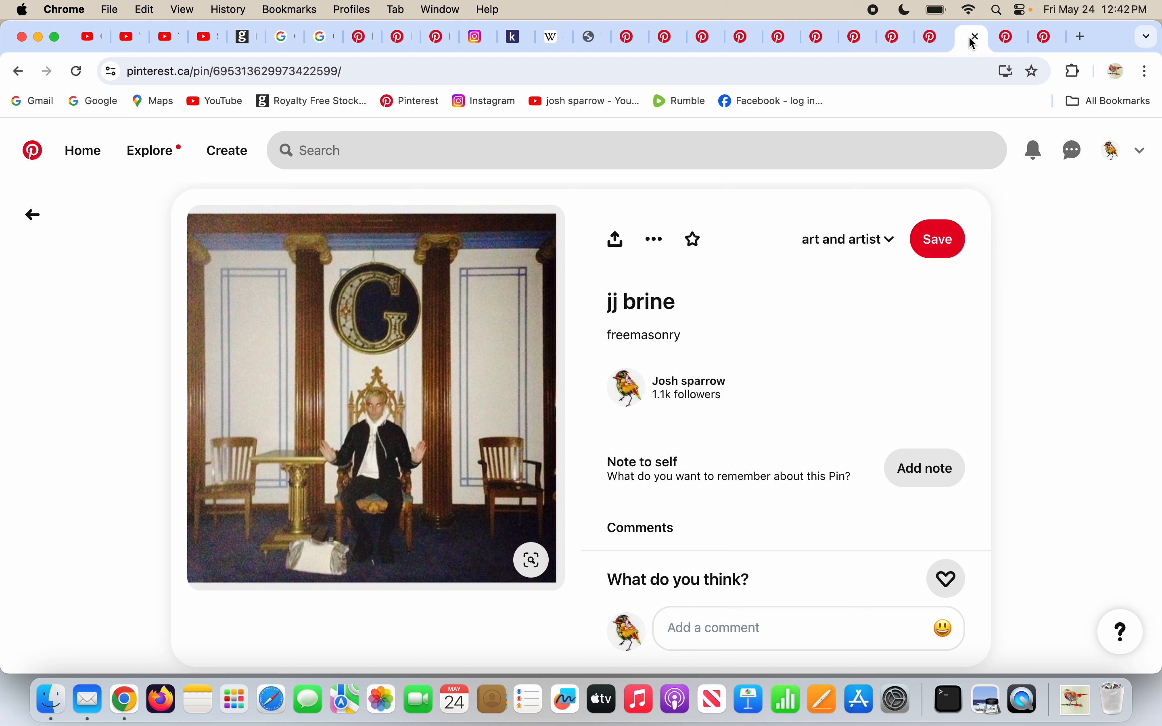
mouse_move(685, 361)
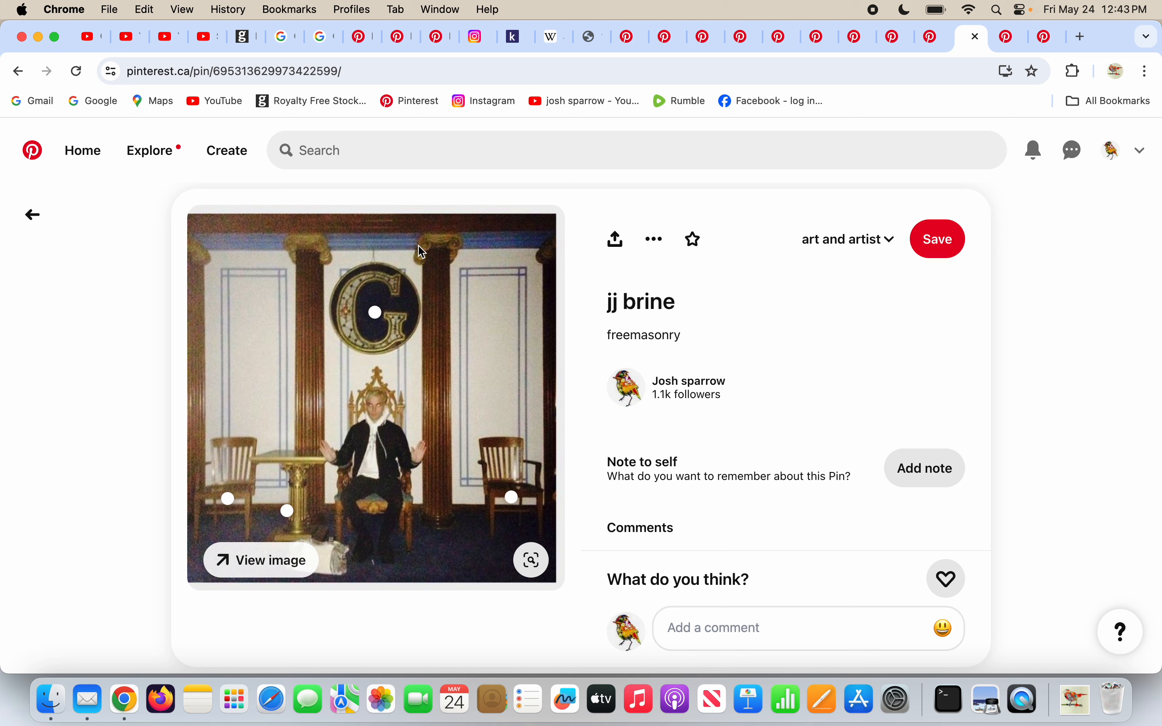
mouse_move(401, 397)
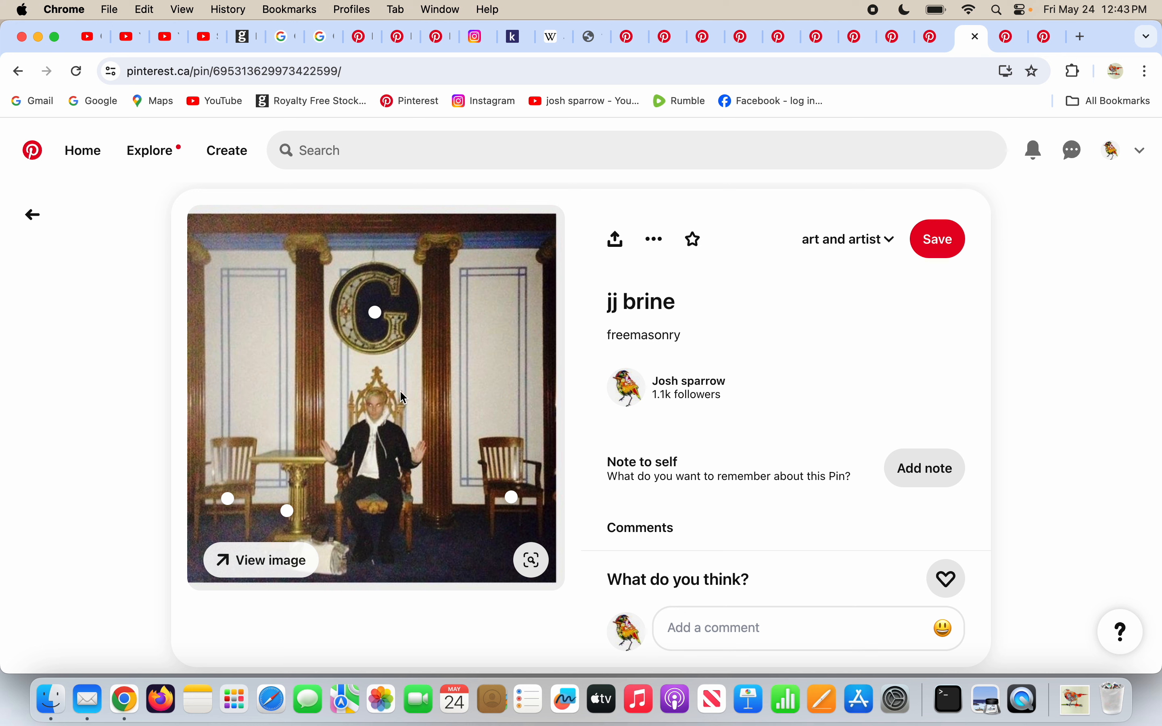
mouse_move(391, 475)
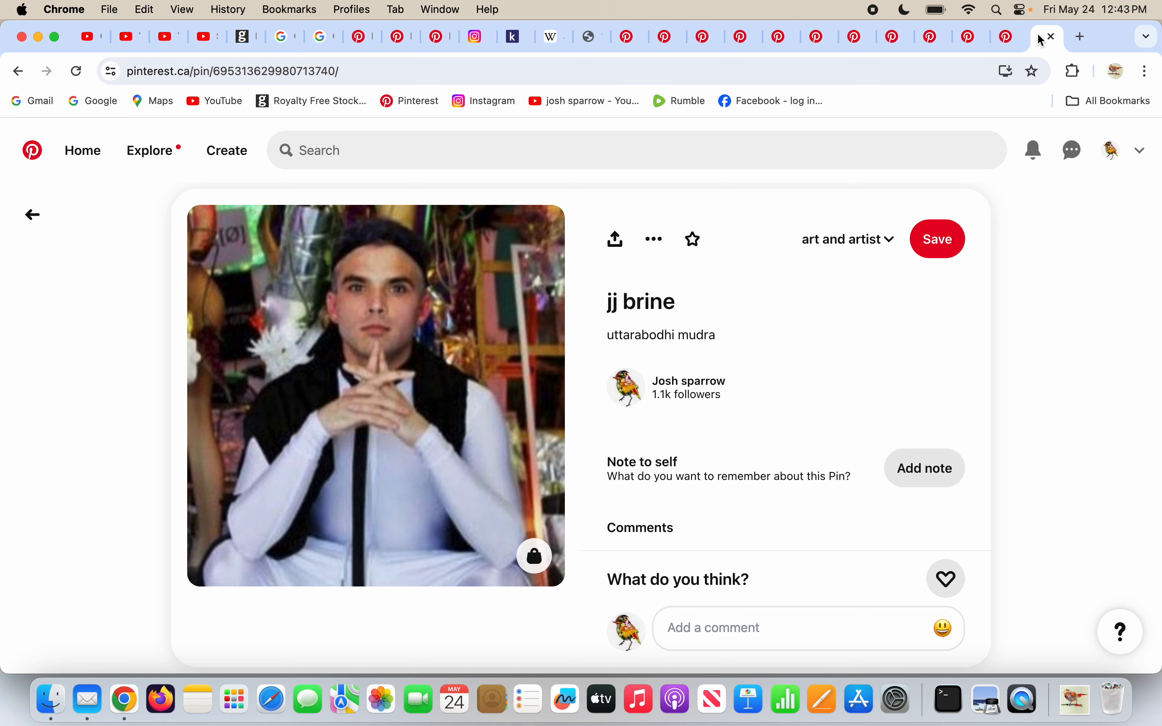
mouse_move(395, 400)
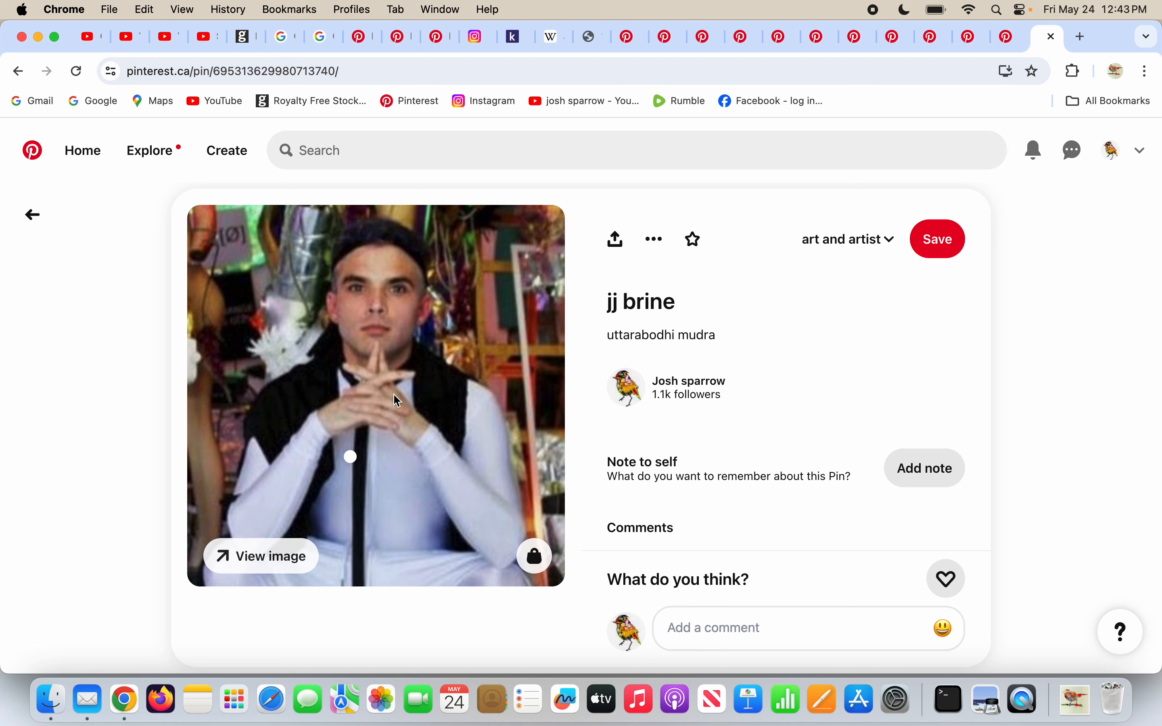
mouse_move(838, 373)
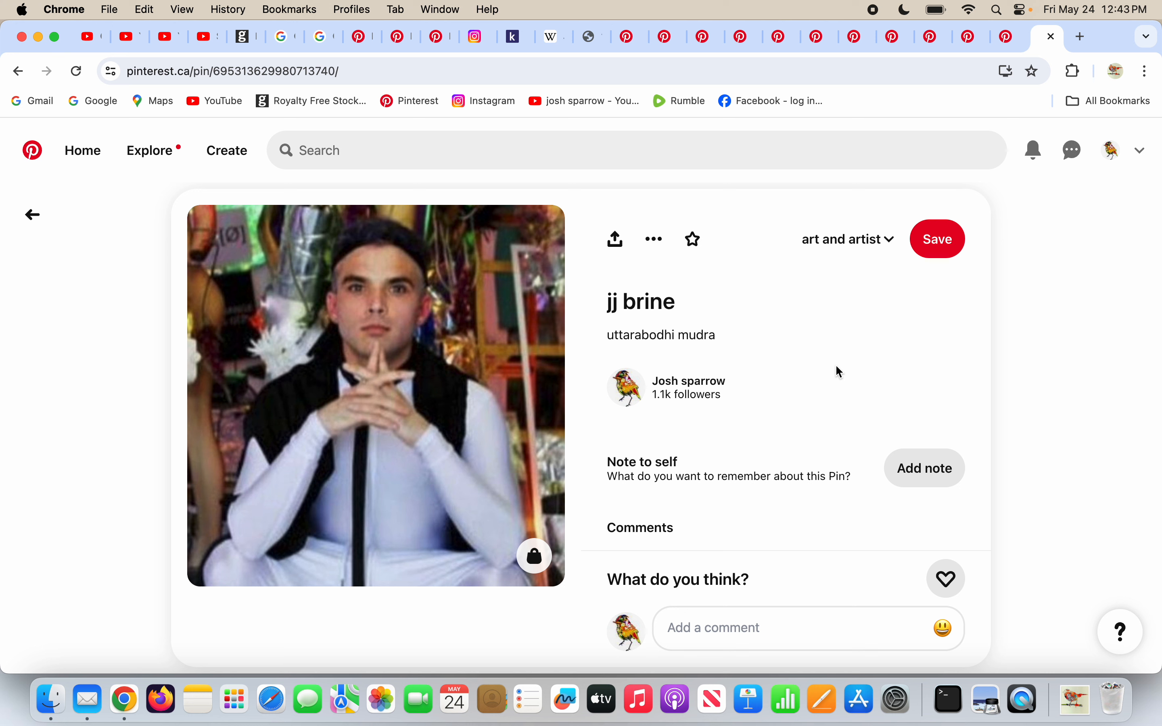
mouse_move(434, 396)
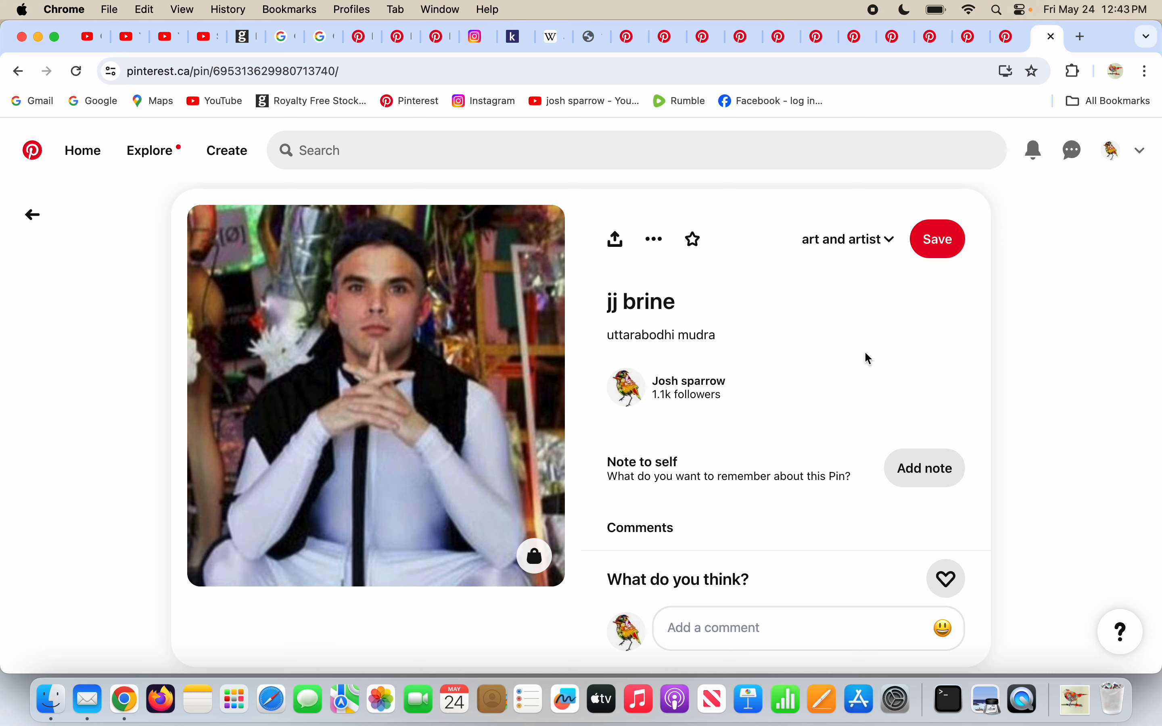
mouse_move(880, 14)
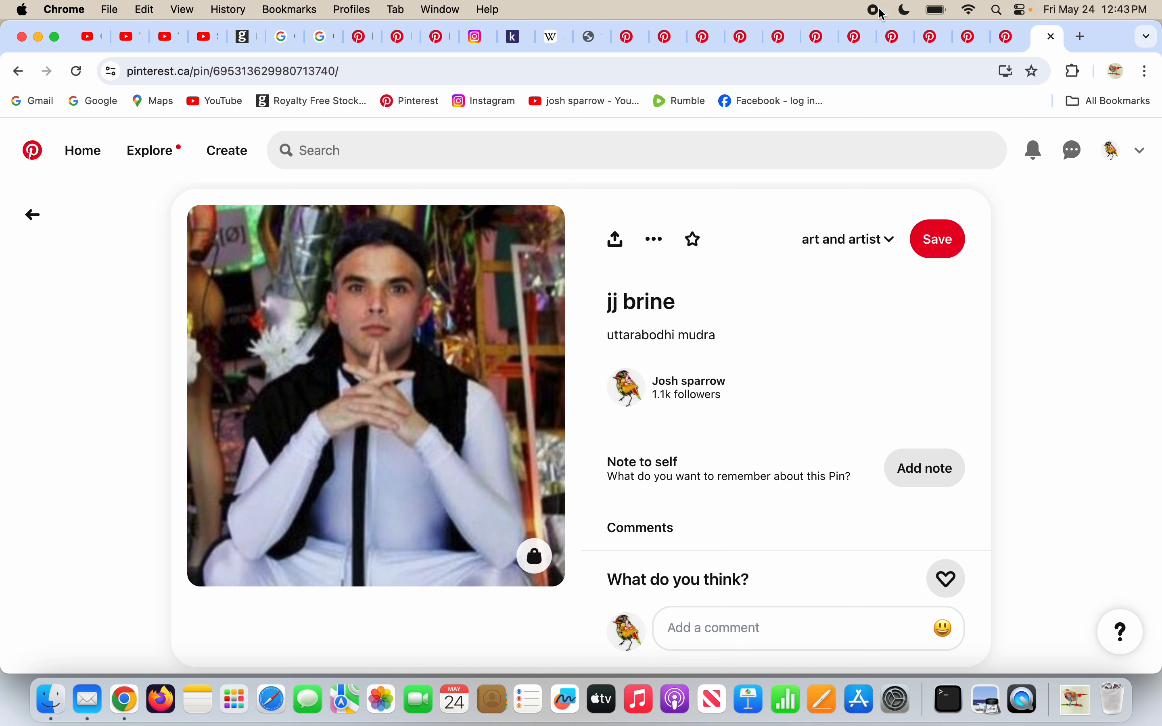